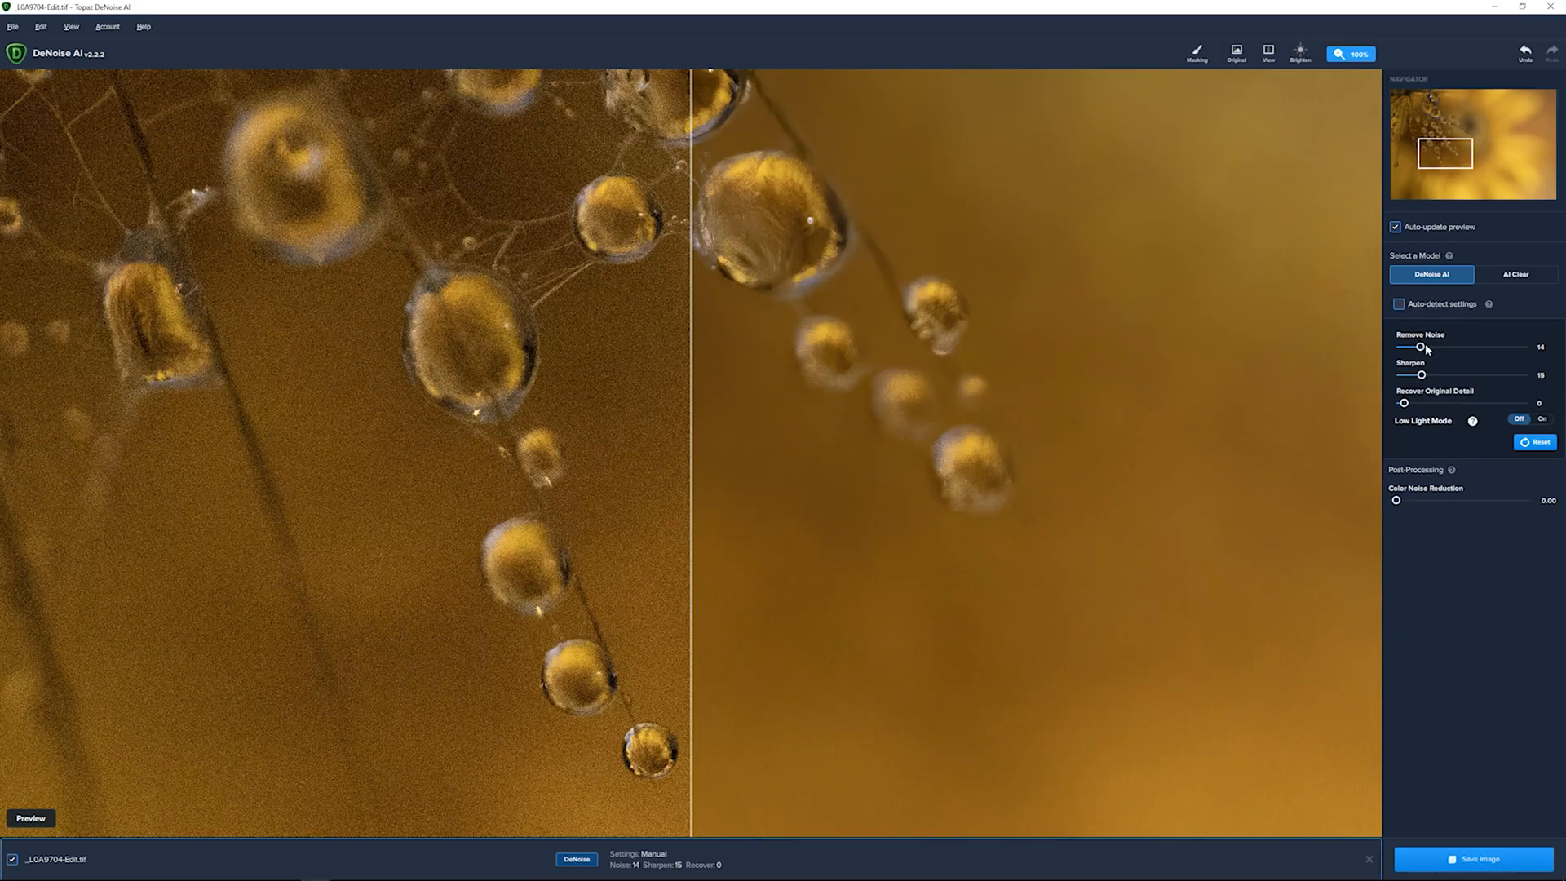
Raise Remove Noise on the water-drop photo to 30, keeping sharpening at 15, and compare with the original.
{"action": "left_click_drag", "start_coordinate": [1416, 347], "coordinate": [1438, 346]}
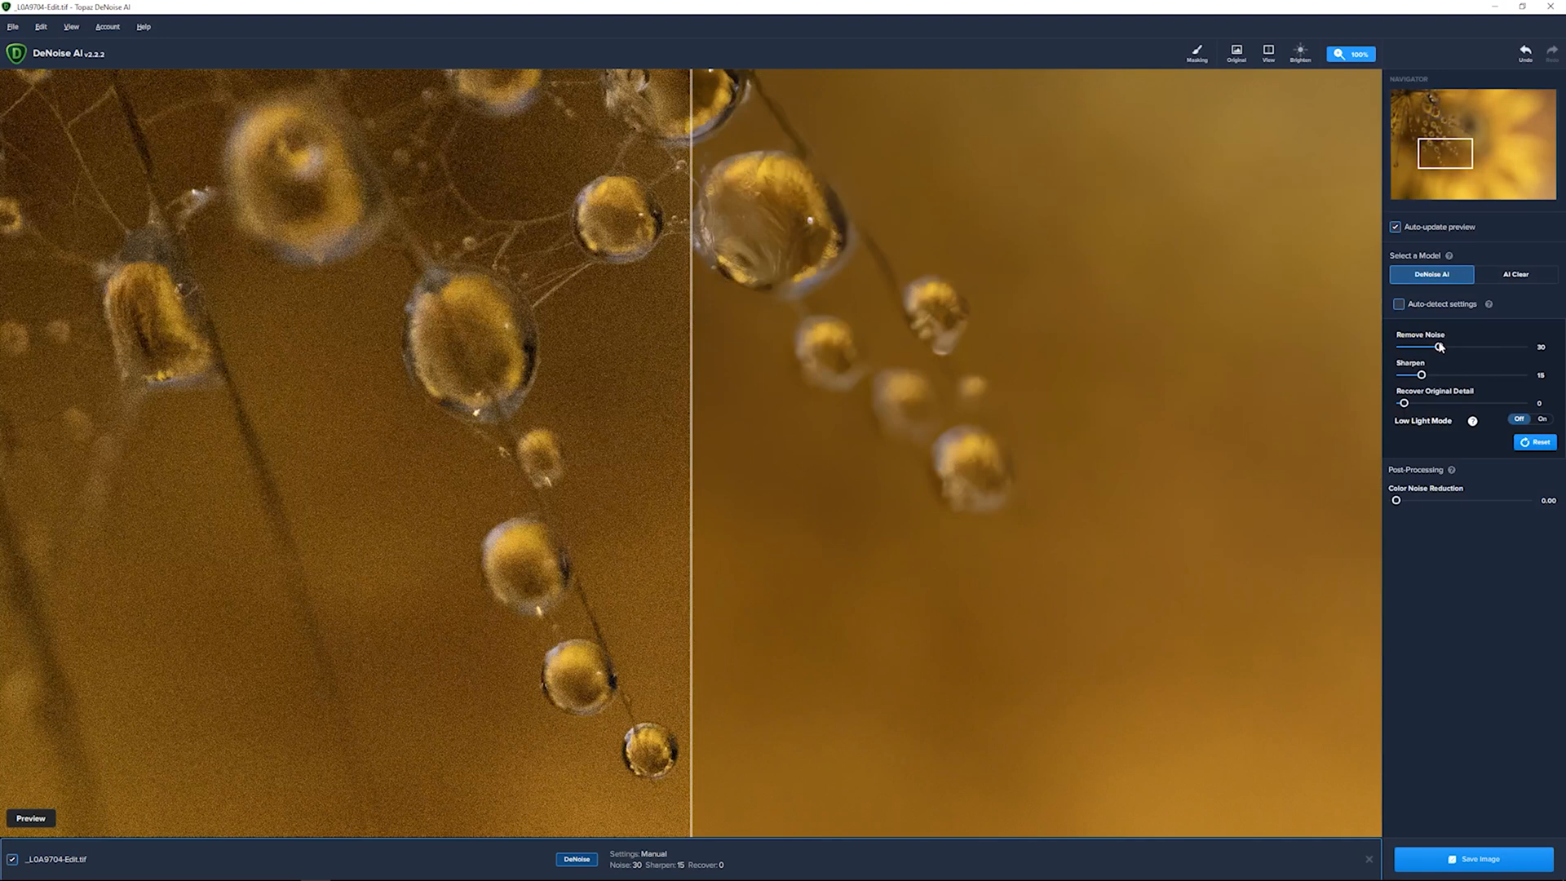
{"action": "mouse_move", "coordinate": [978, 442]}
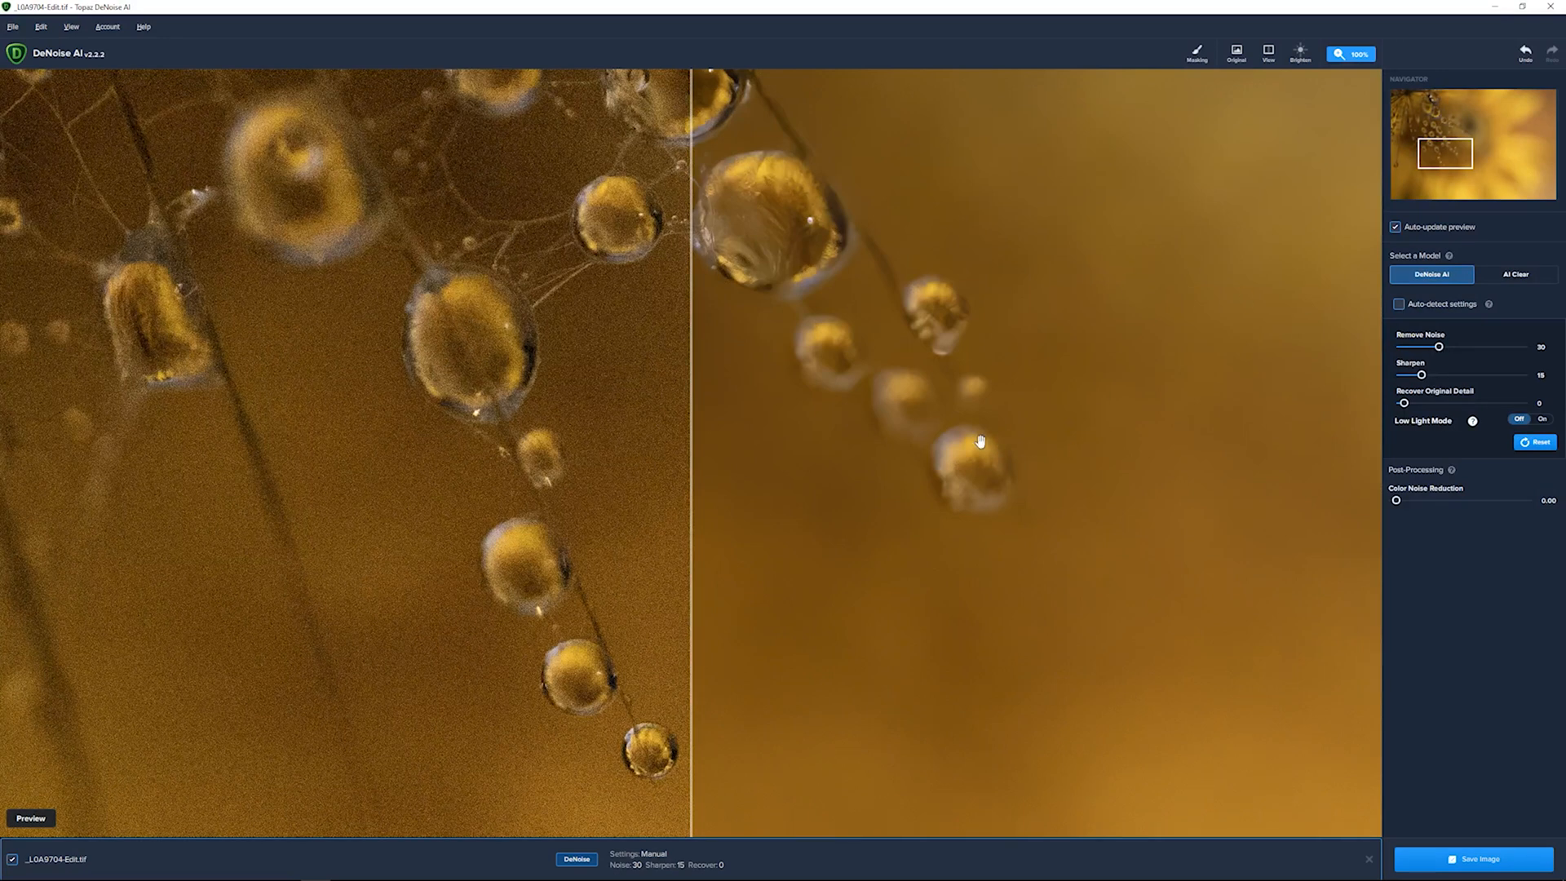
{"action": "left_click", "coordinate": [1236, 53]}
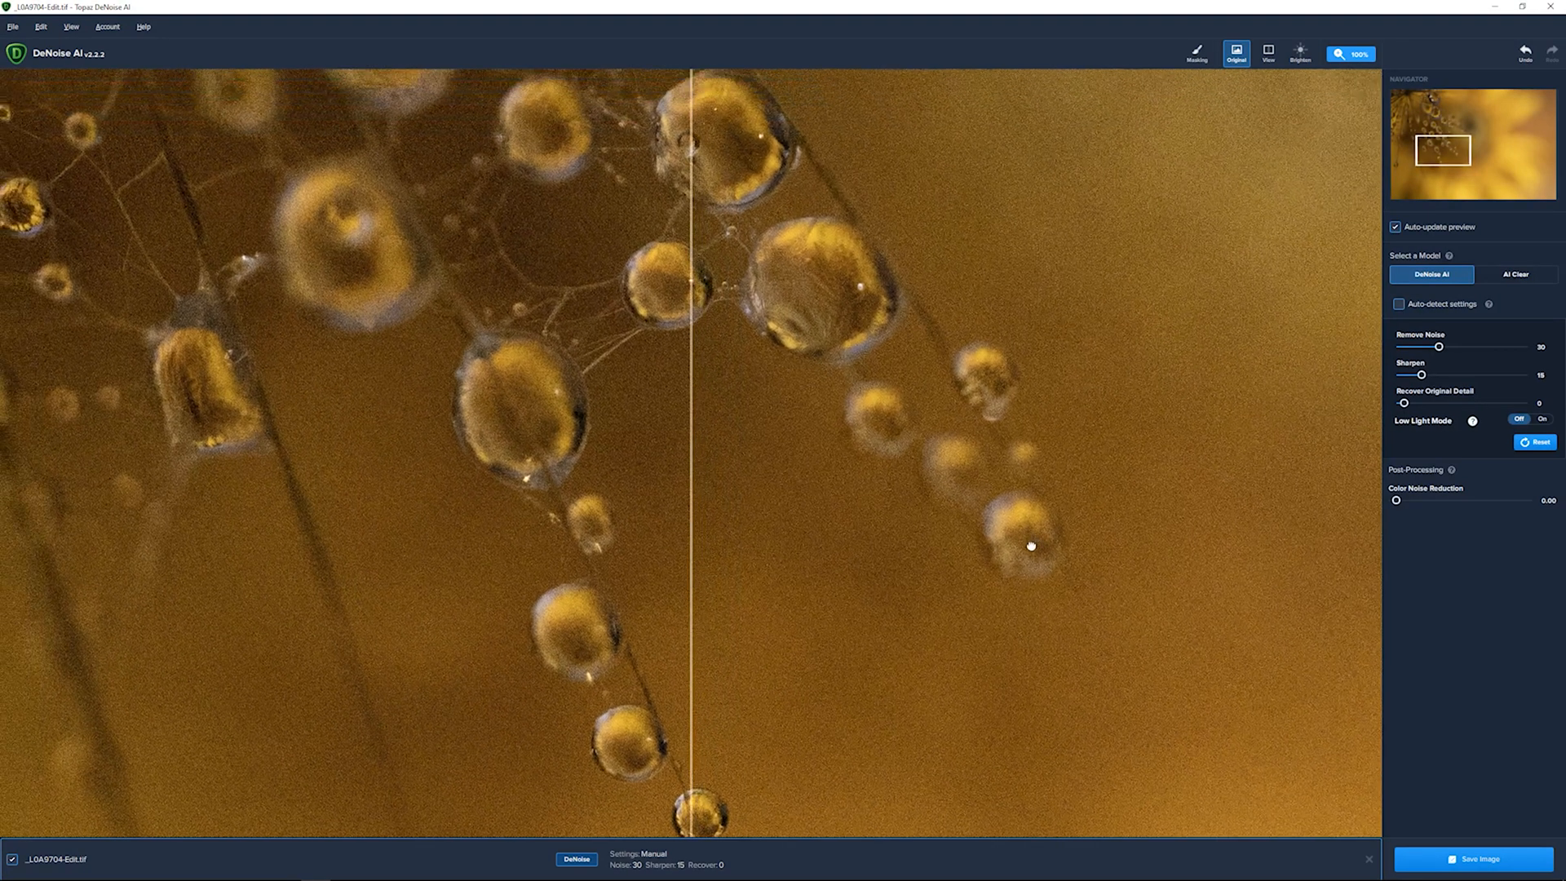